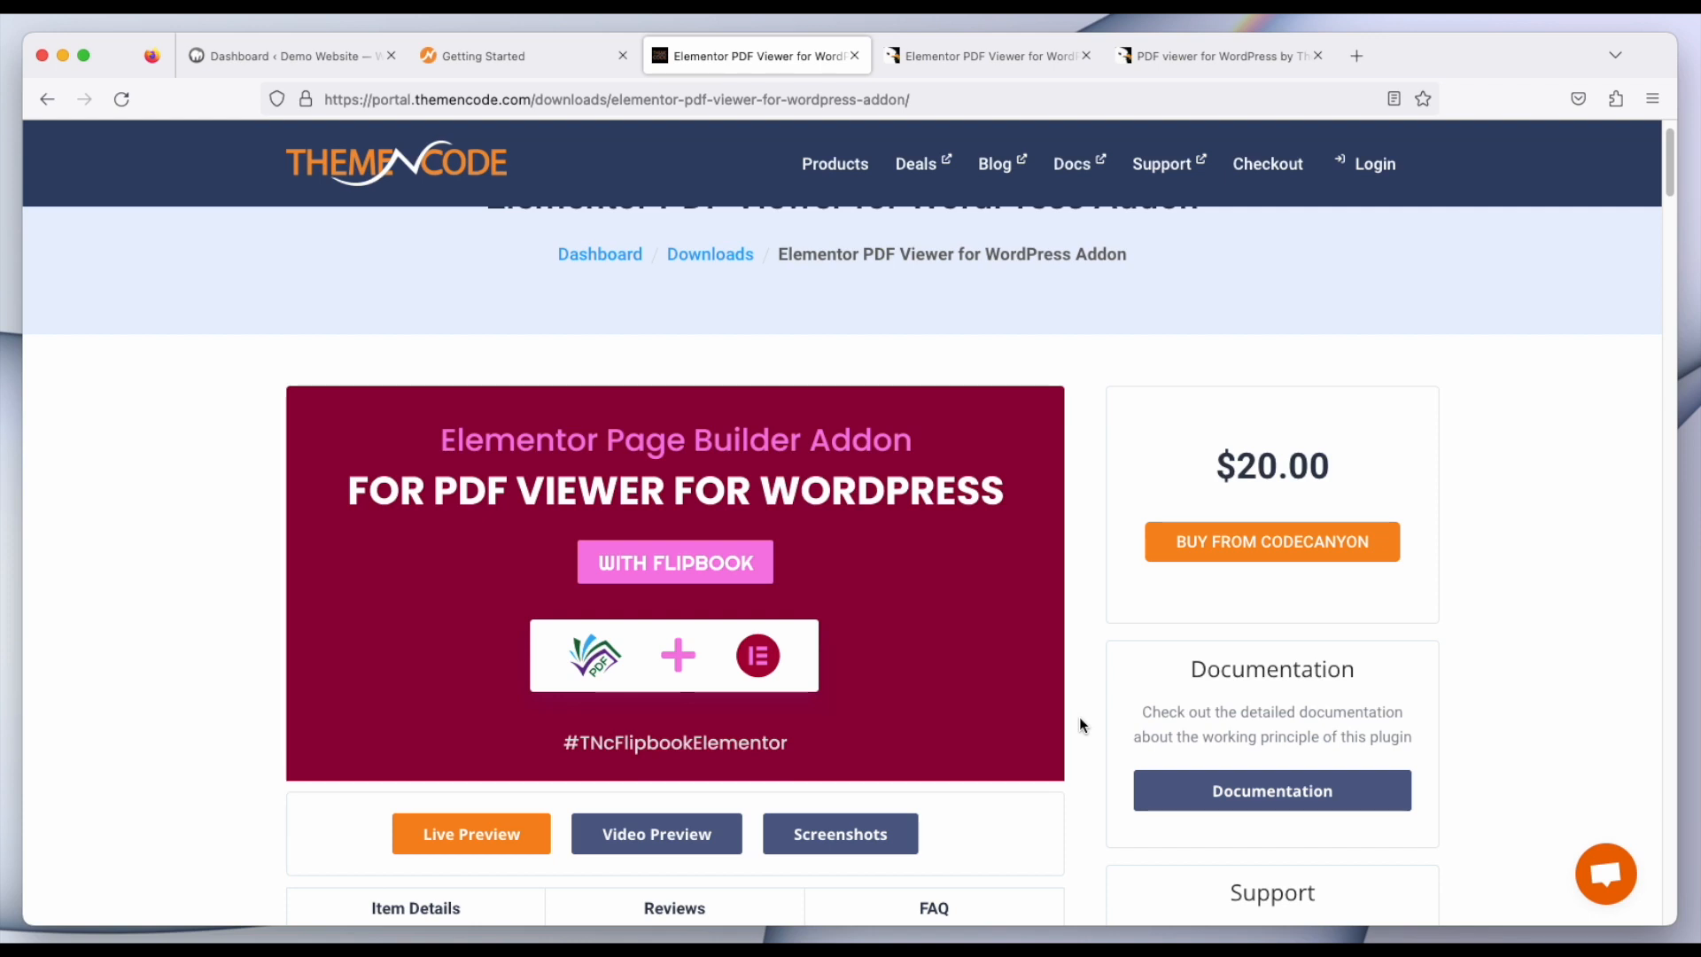
Show the addon's CodeCanyon listing with its 173 sales and $20 Regular License.
left_click(987, 55)
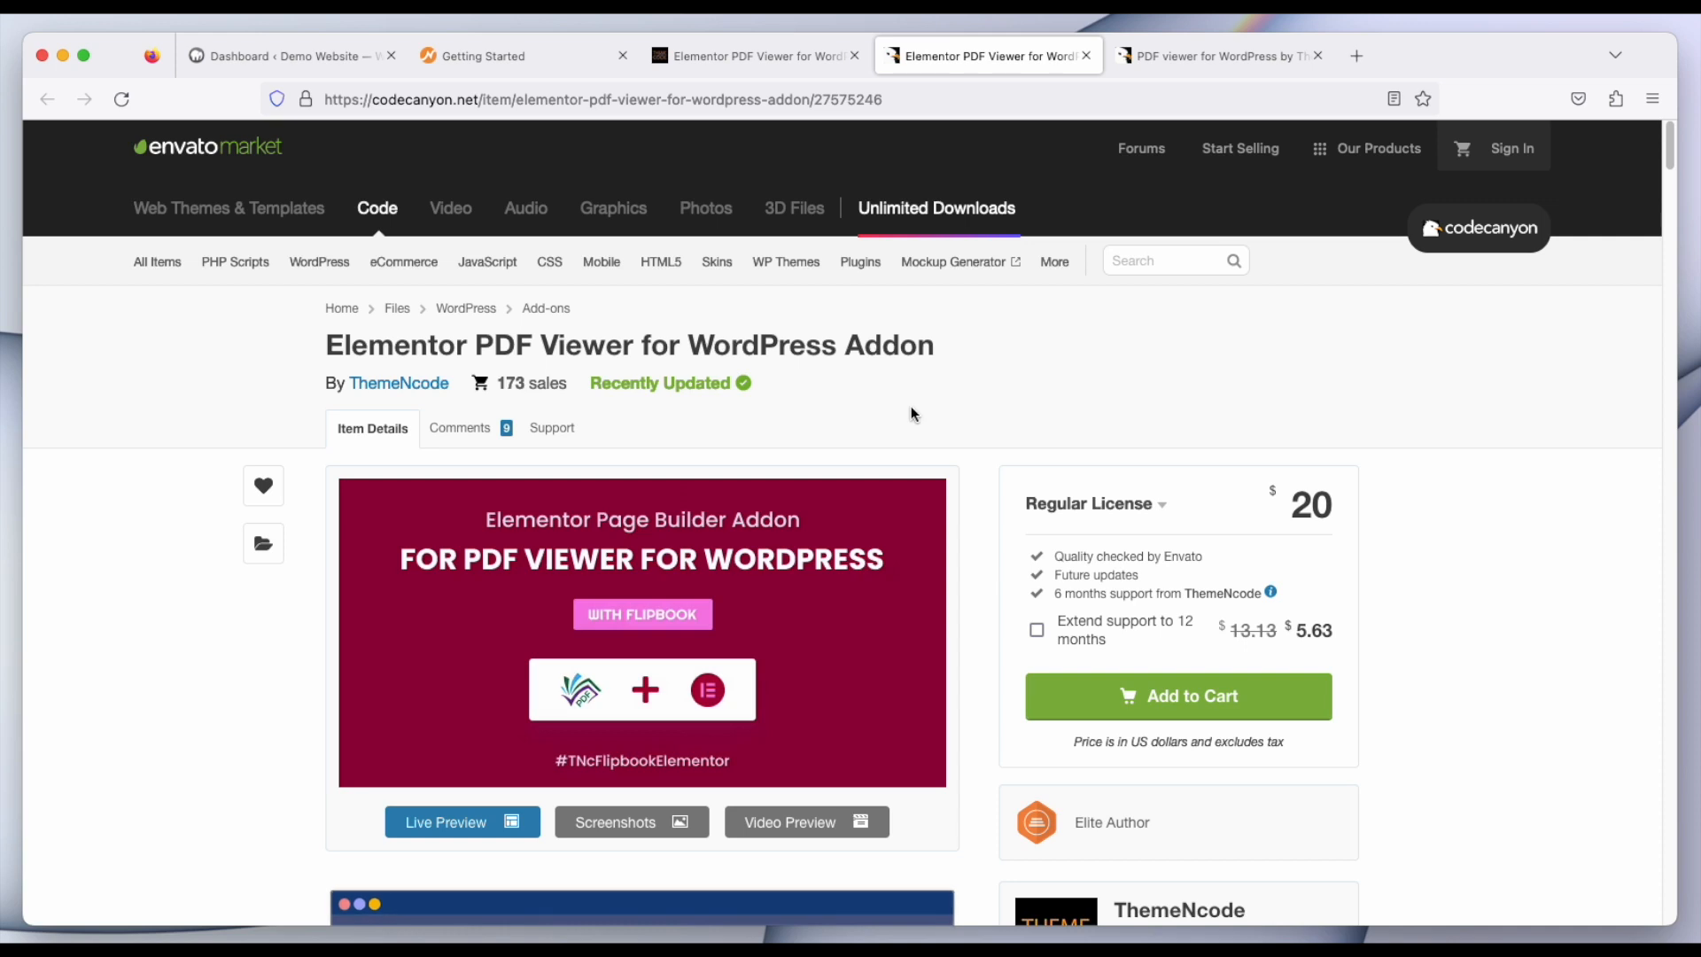
Review the required PDF viewer for WordPress plugin, then read the addon's Getting Started documentation.
left_click(1215, 55)
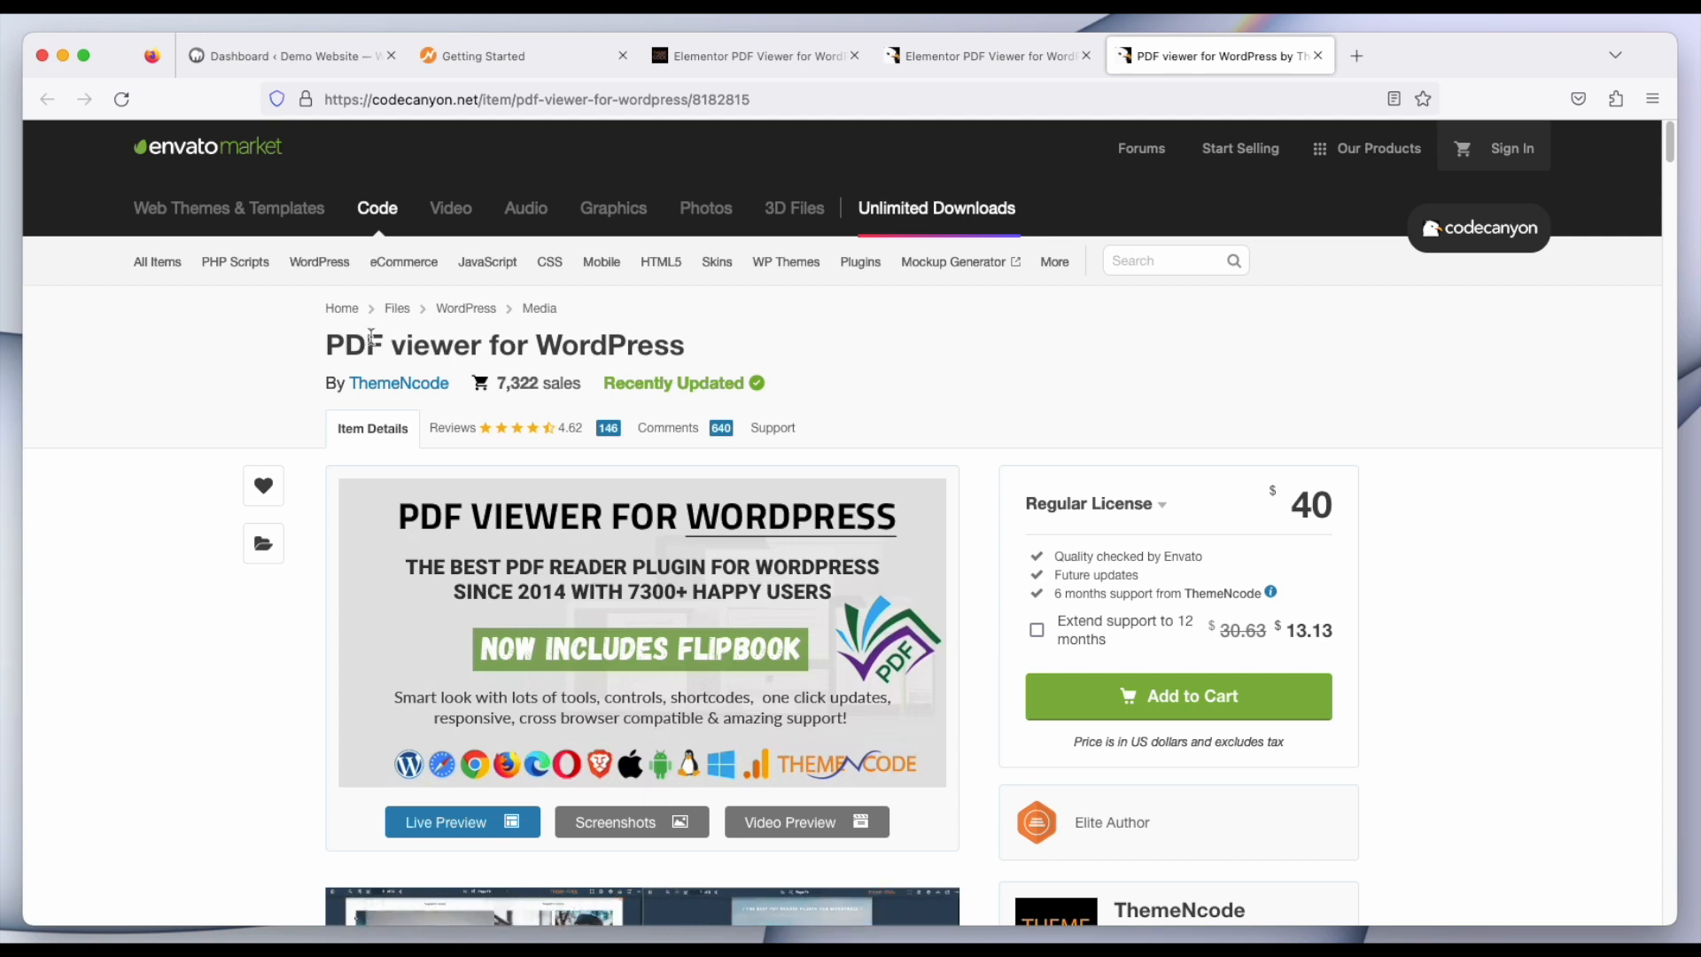
mouse_move(921, 288)
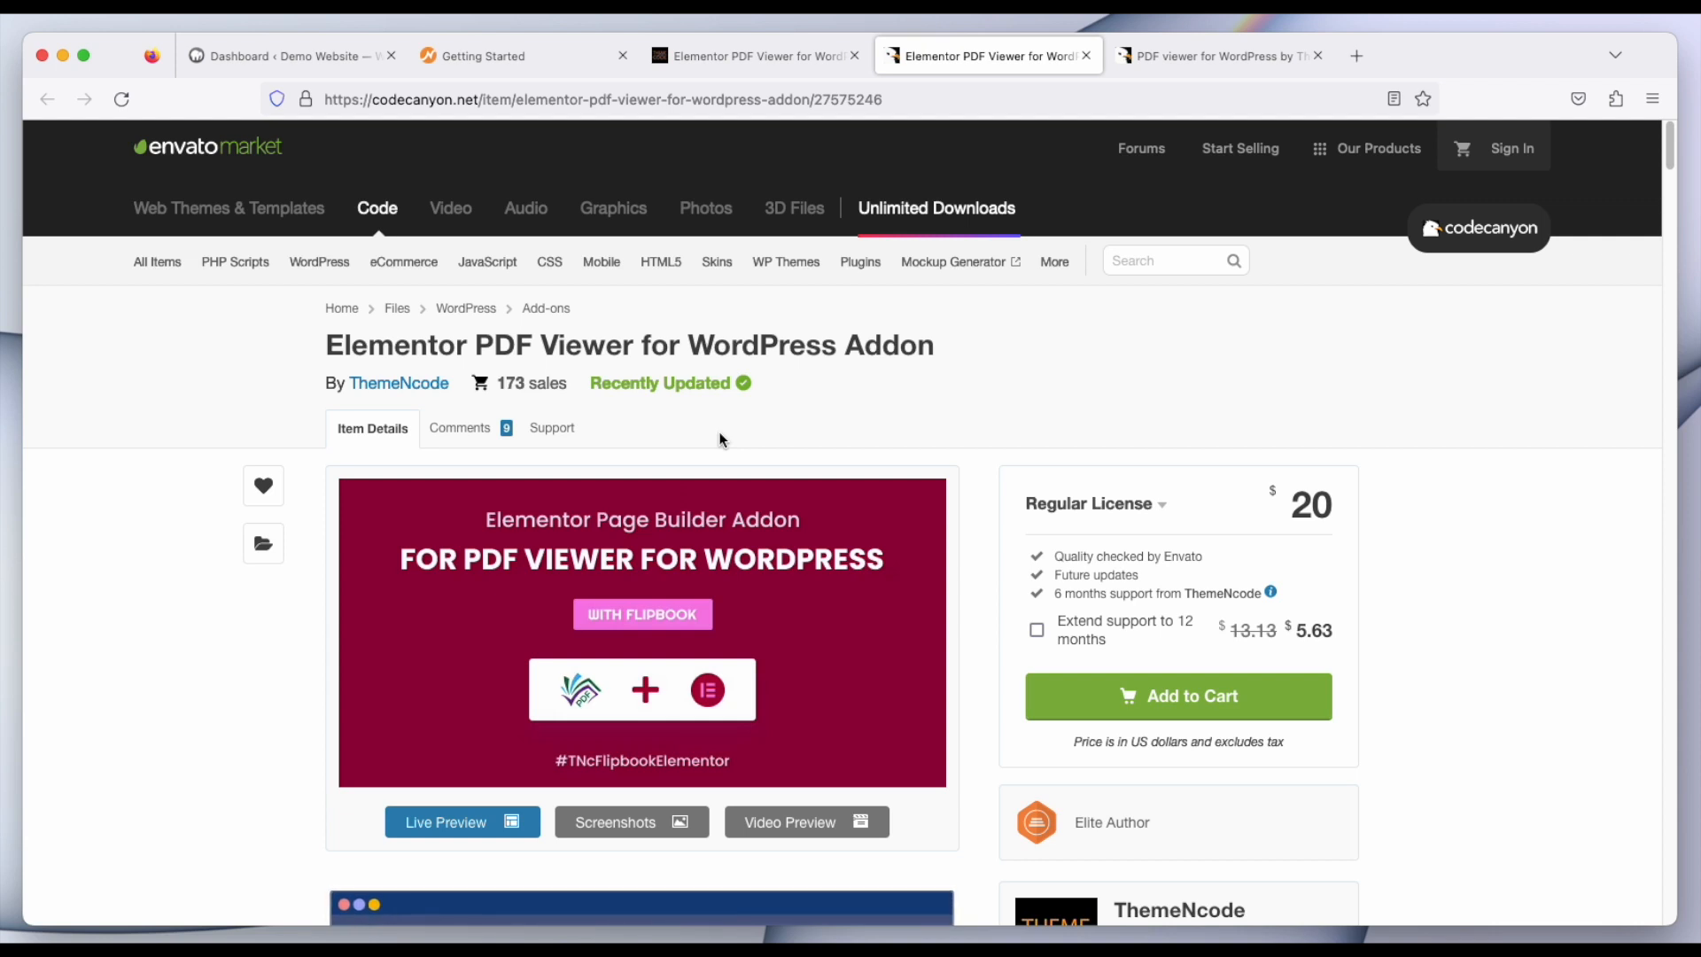
mouse_move(642, 290)
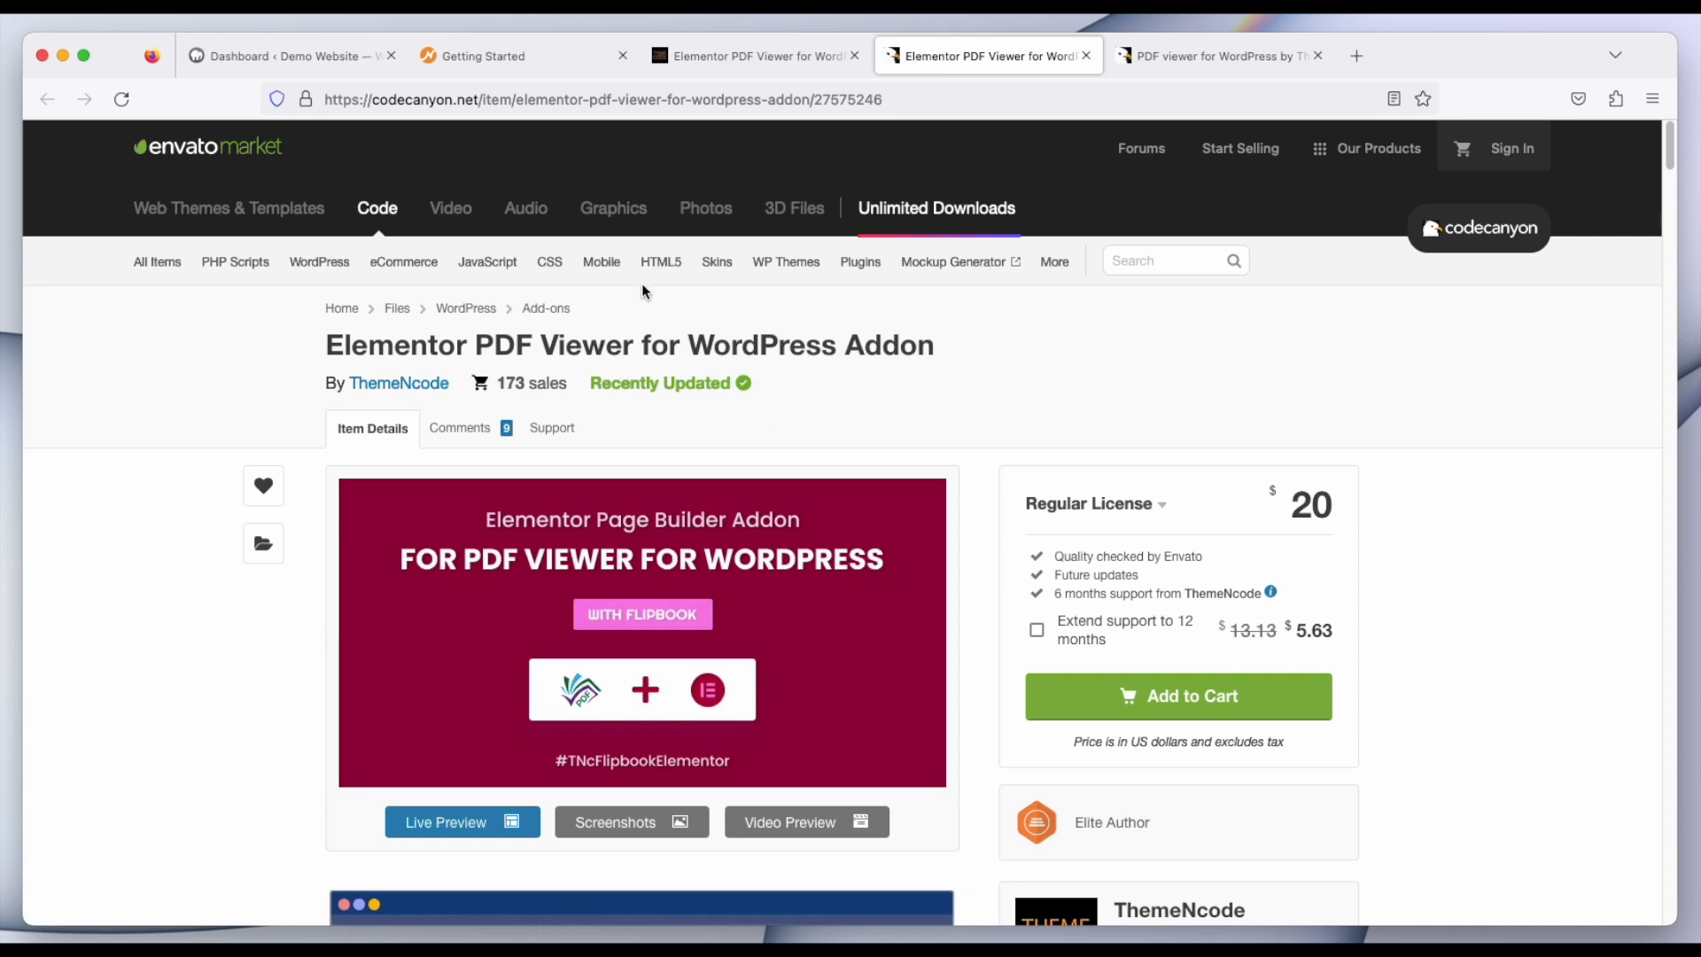
left_click(489, 54)
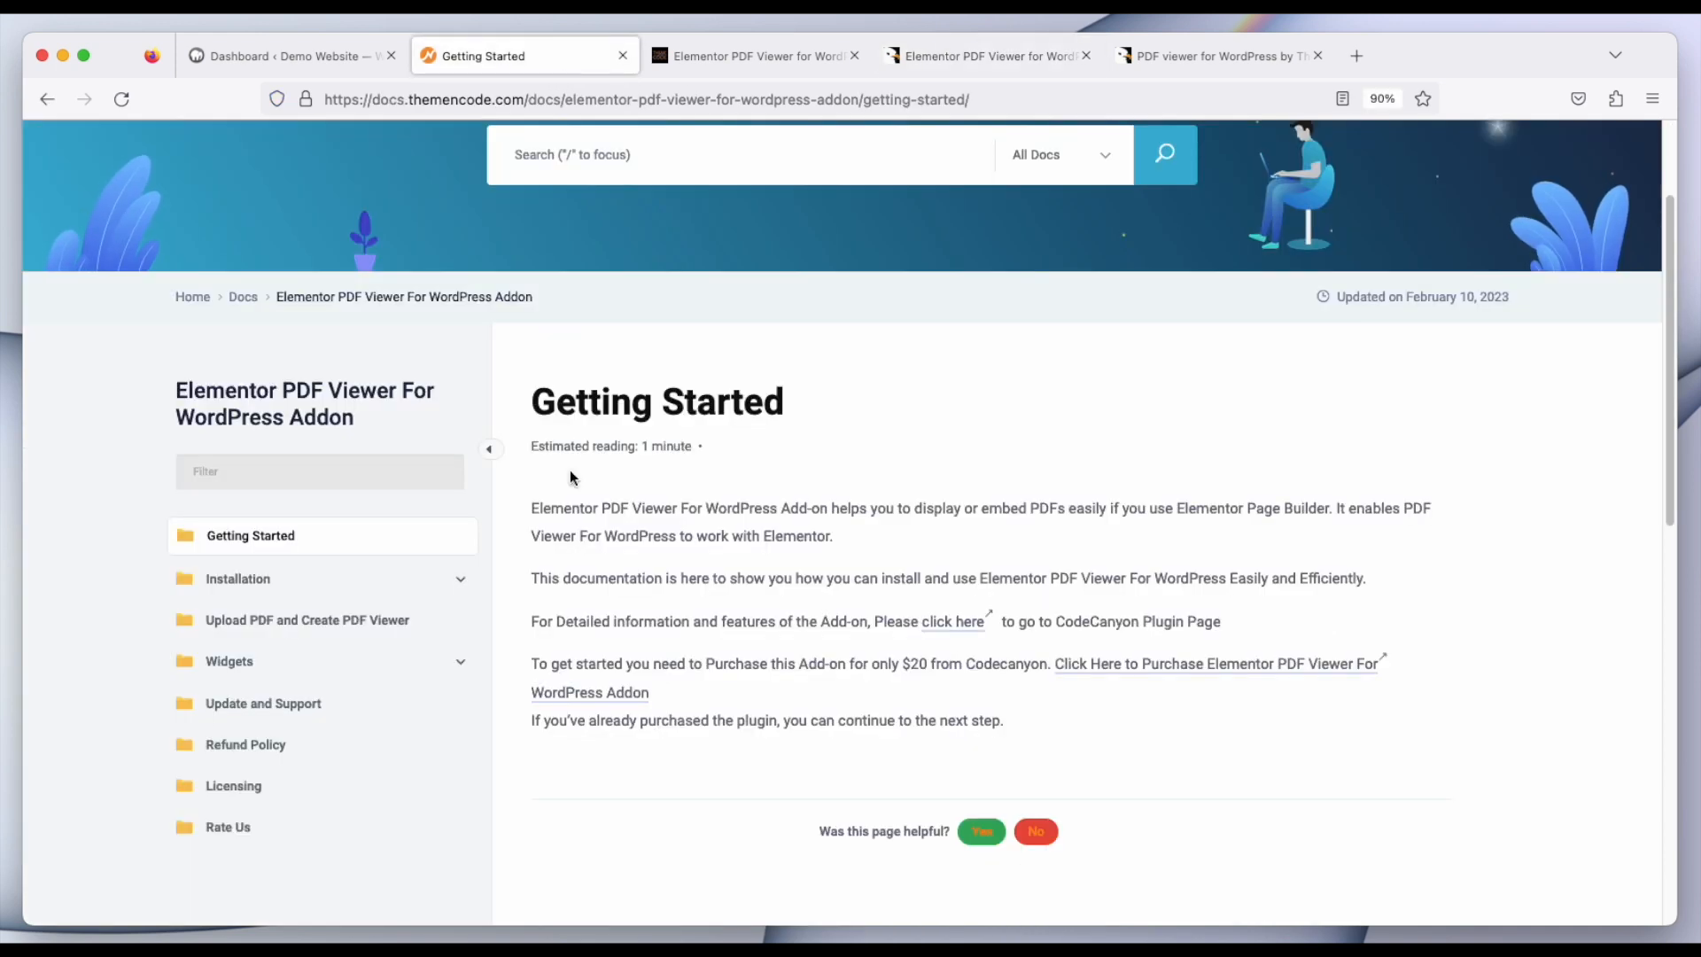
scroll("down", 3)
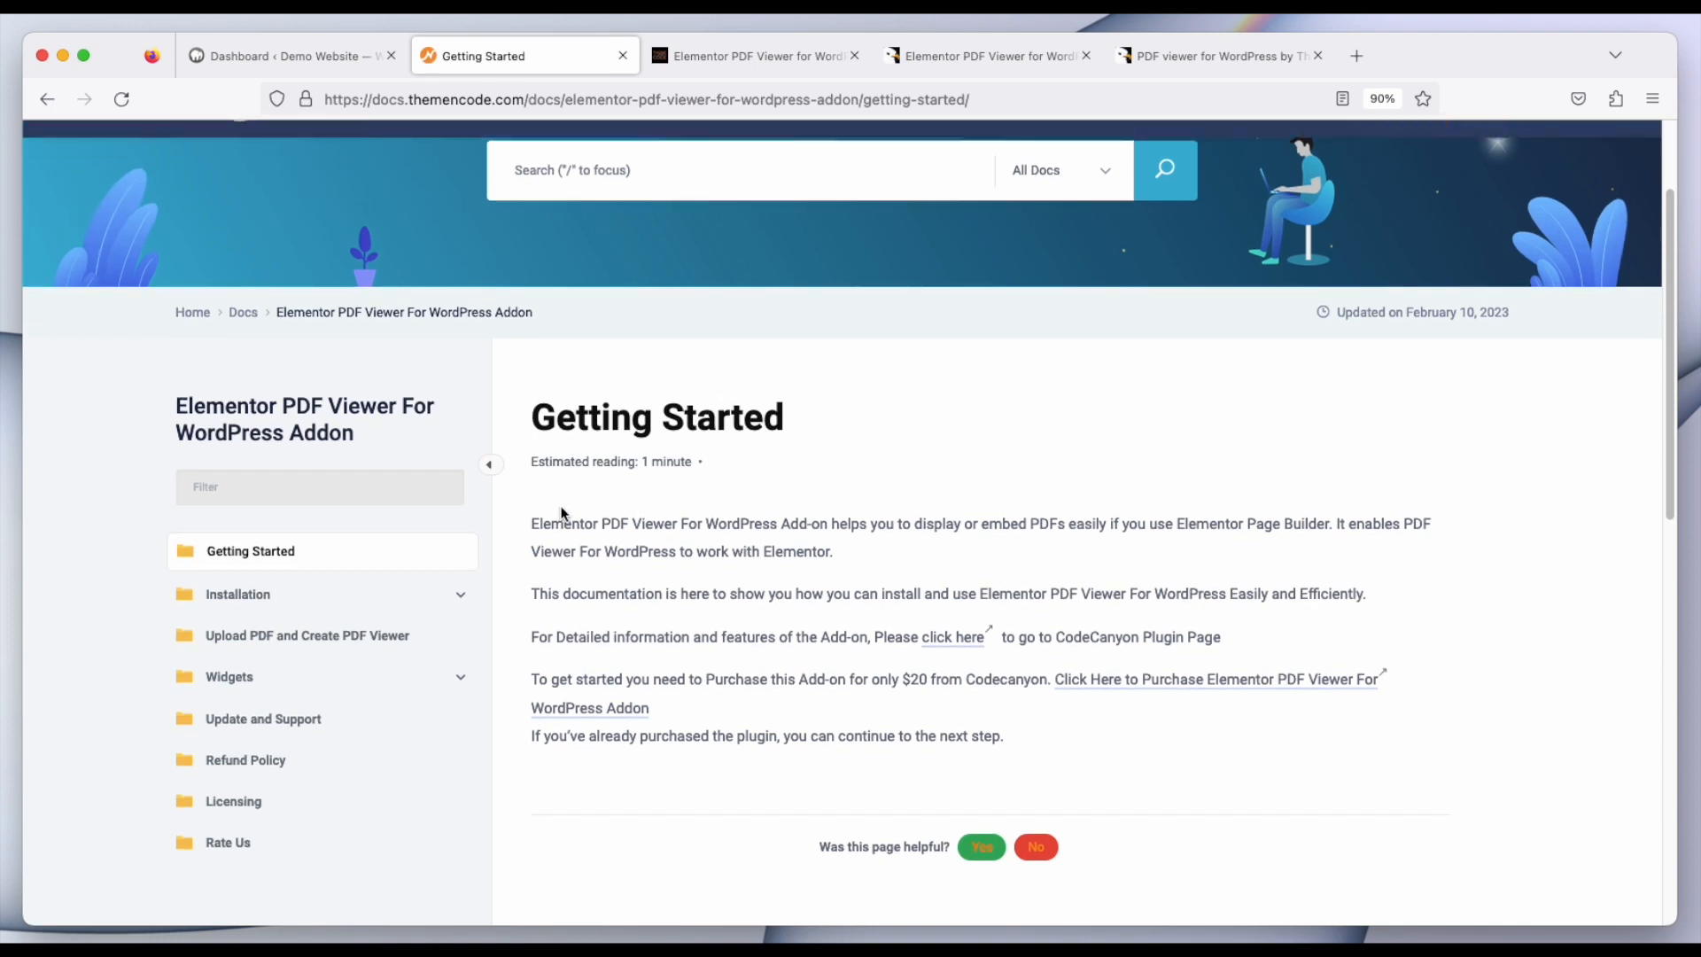